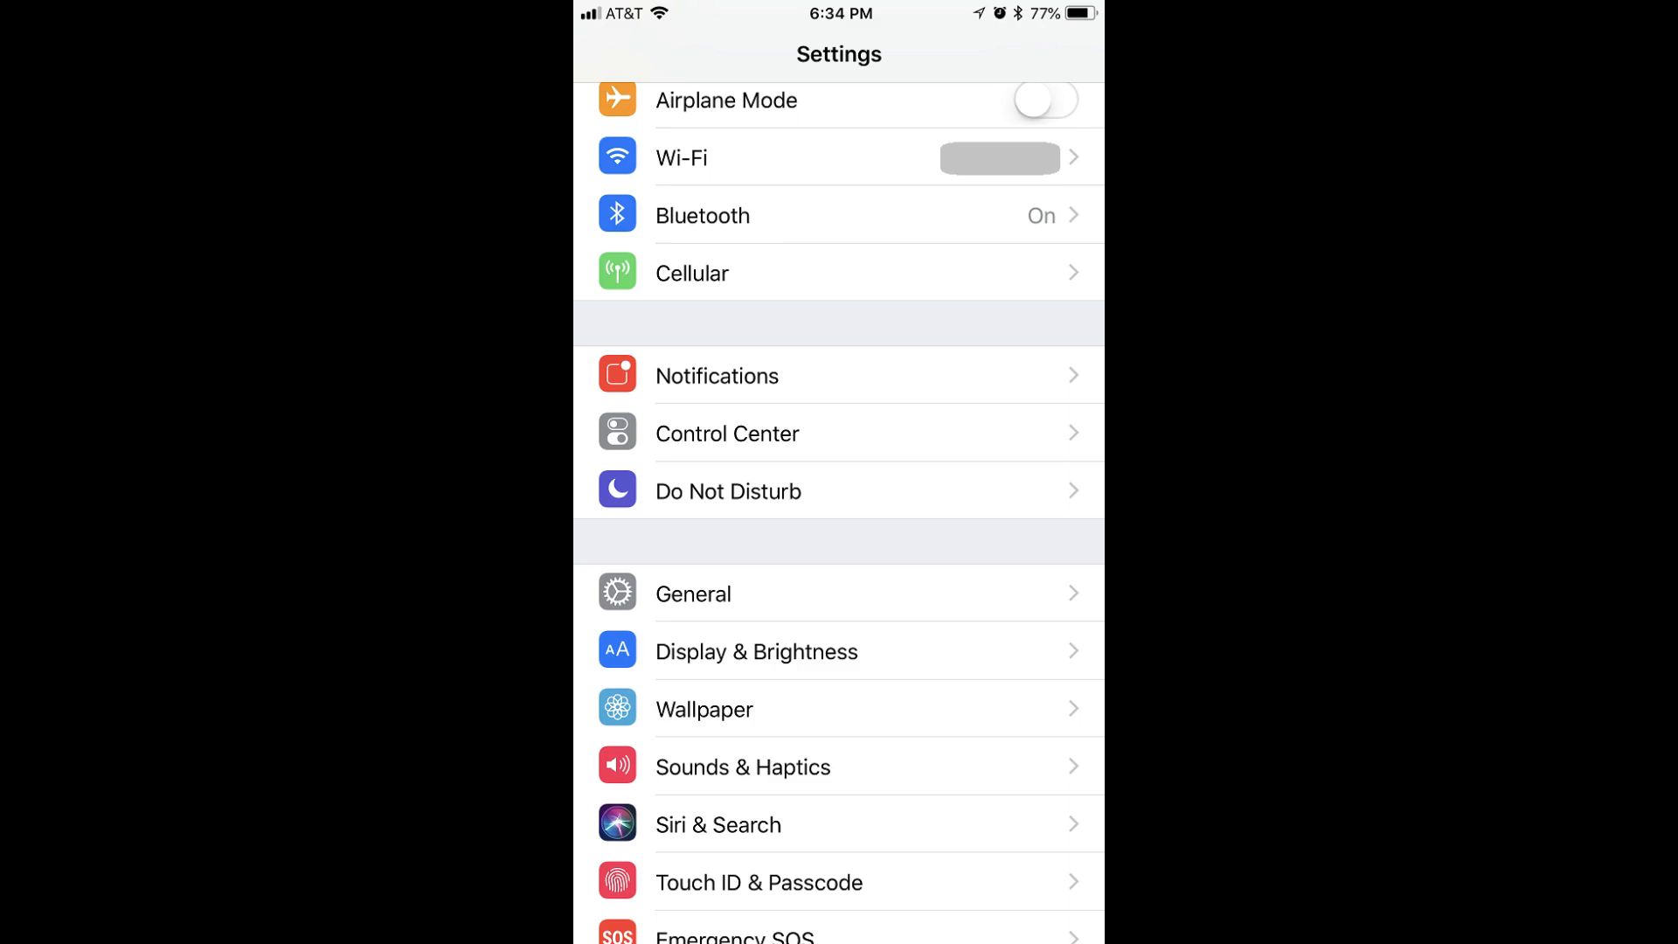
# Go into the General section of Settings.
pyautogui.click(692, 593)
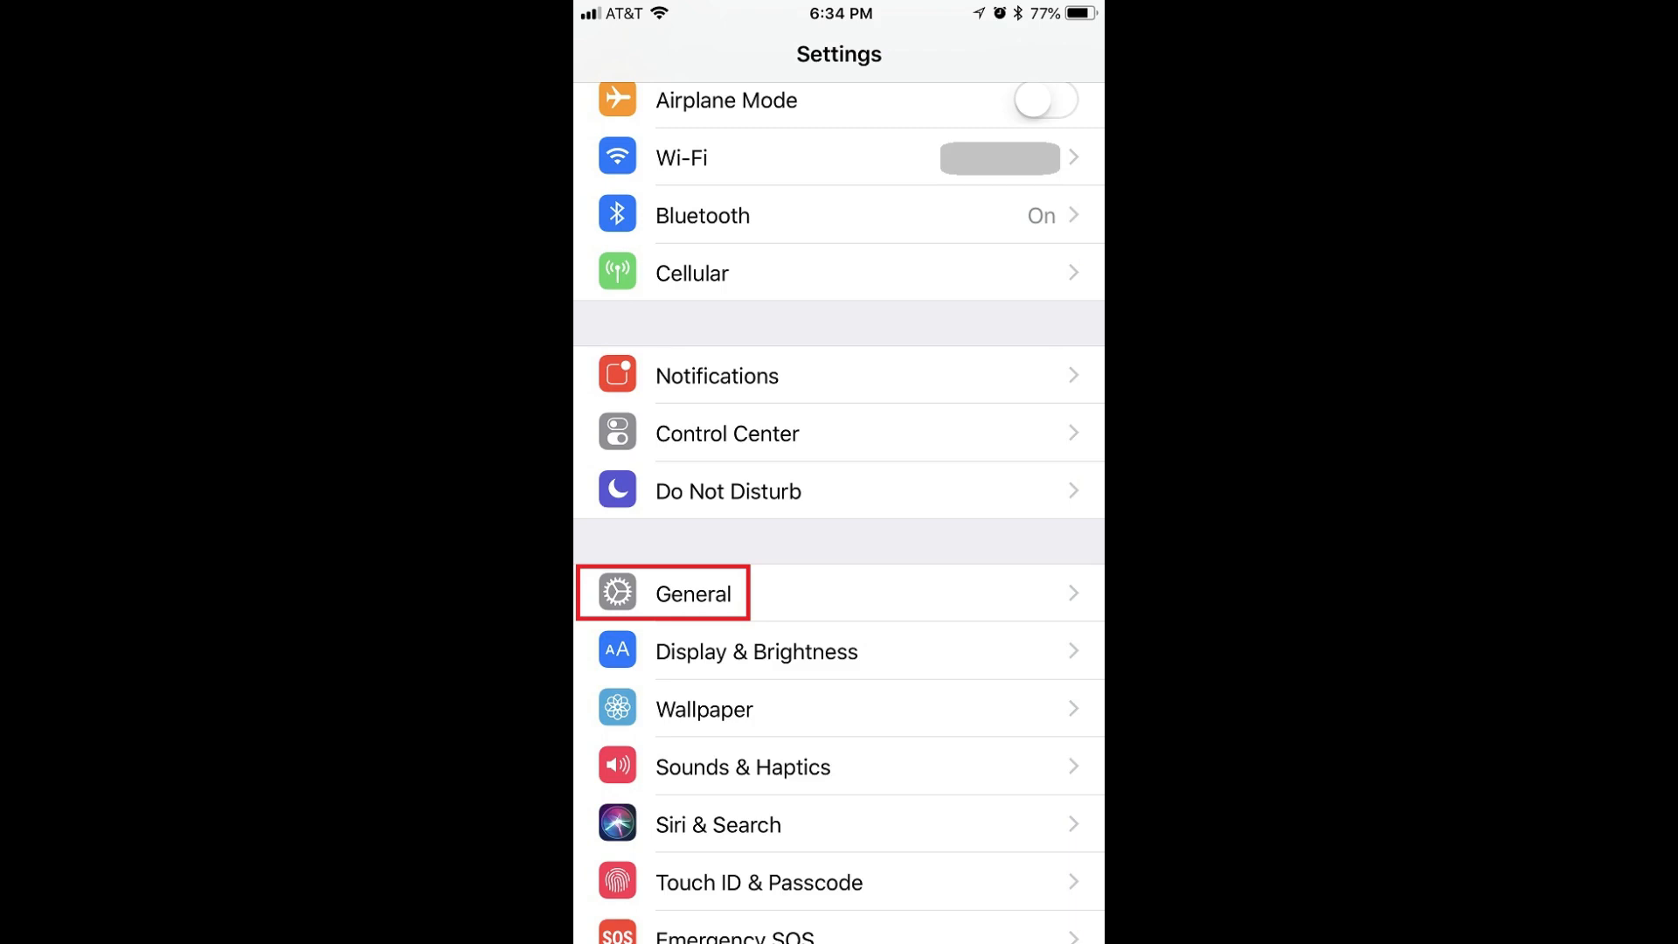
pyautogui.click(693, 592)
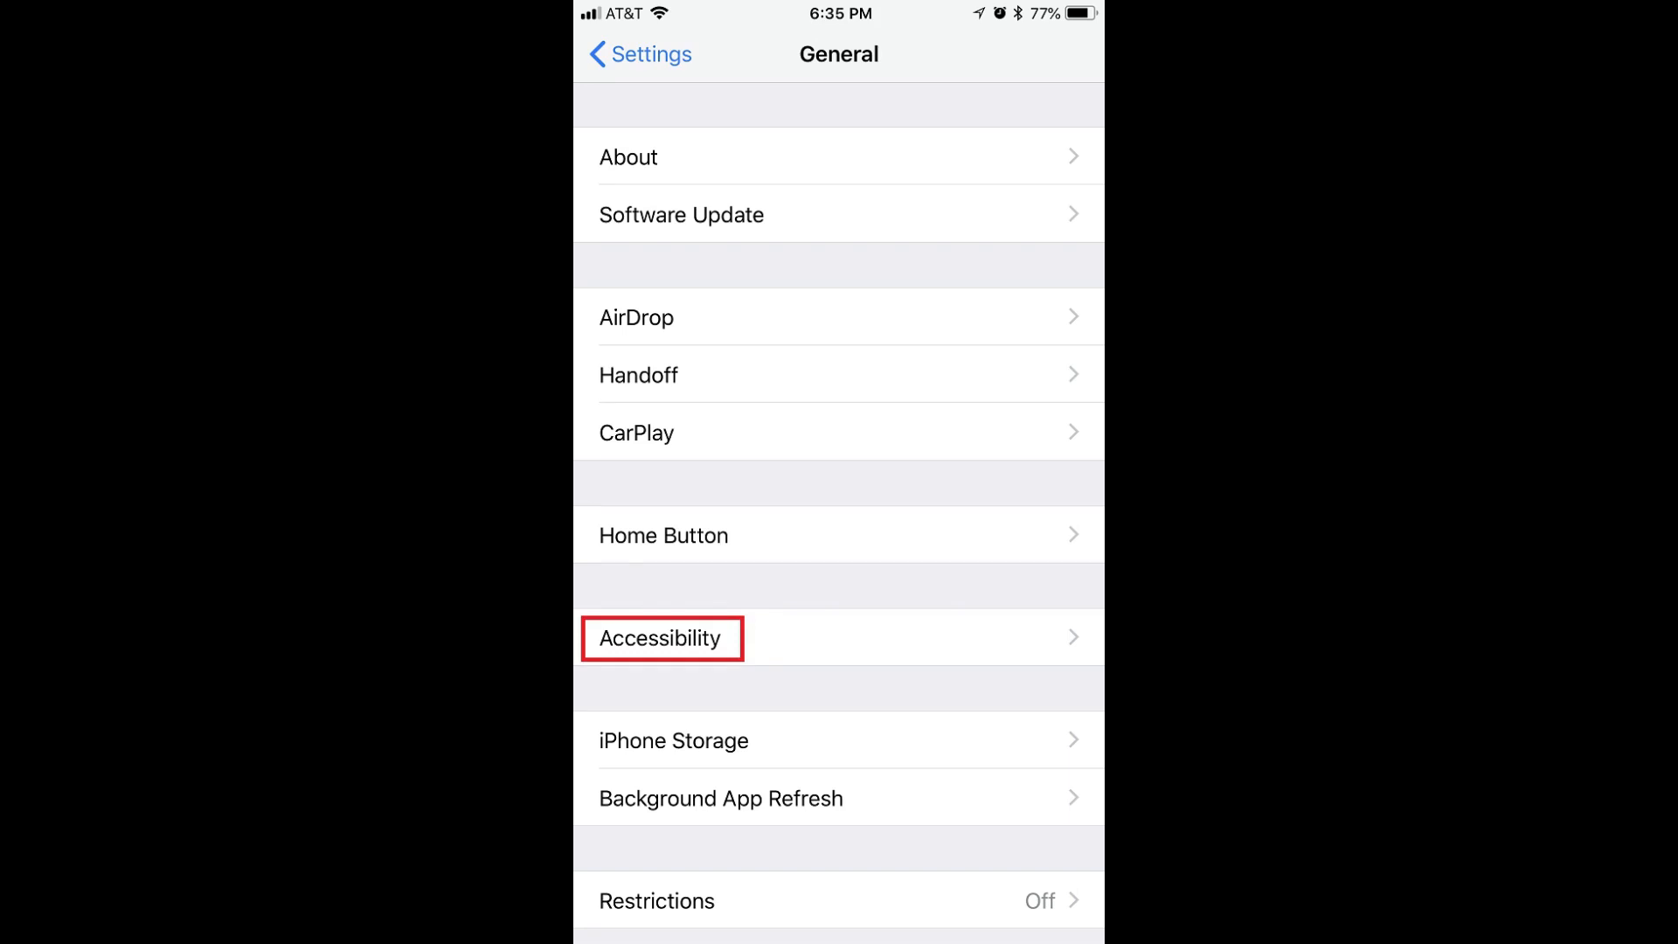
# Navigate through Accessibility to the LED Flash for Alerts page under Hearing.
pyautogui.click(659, 638)
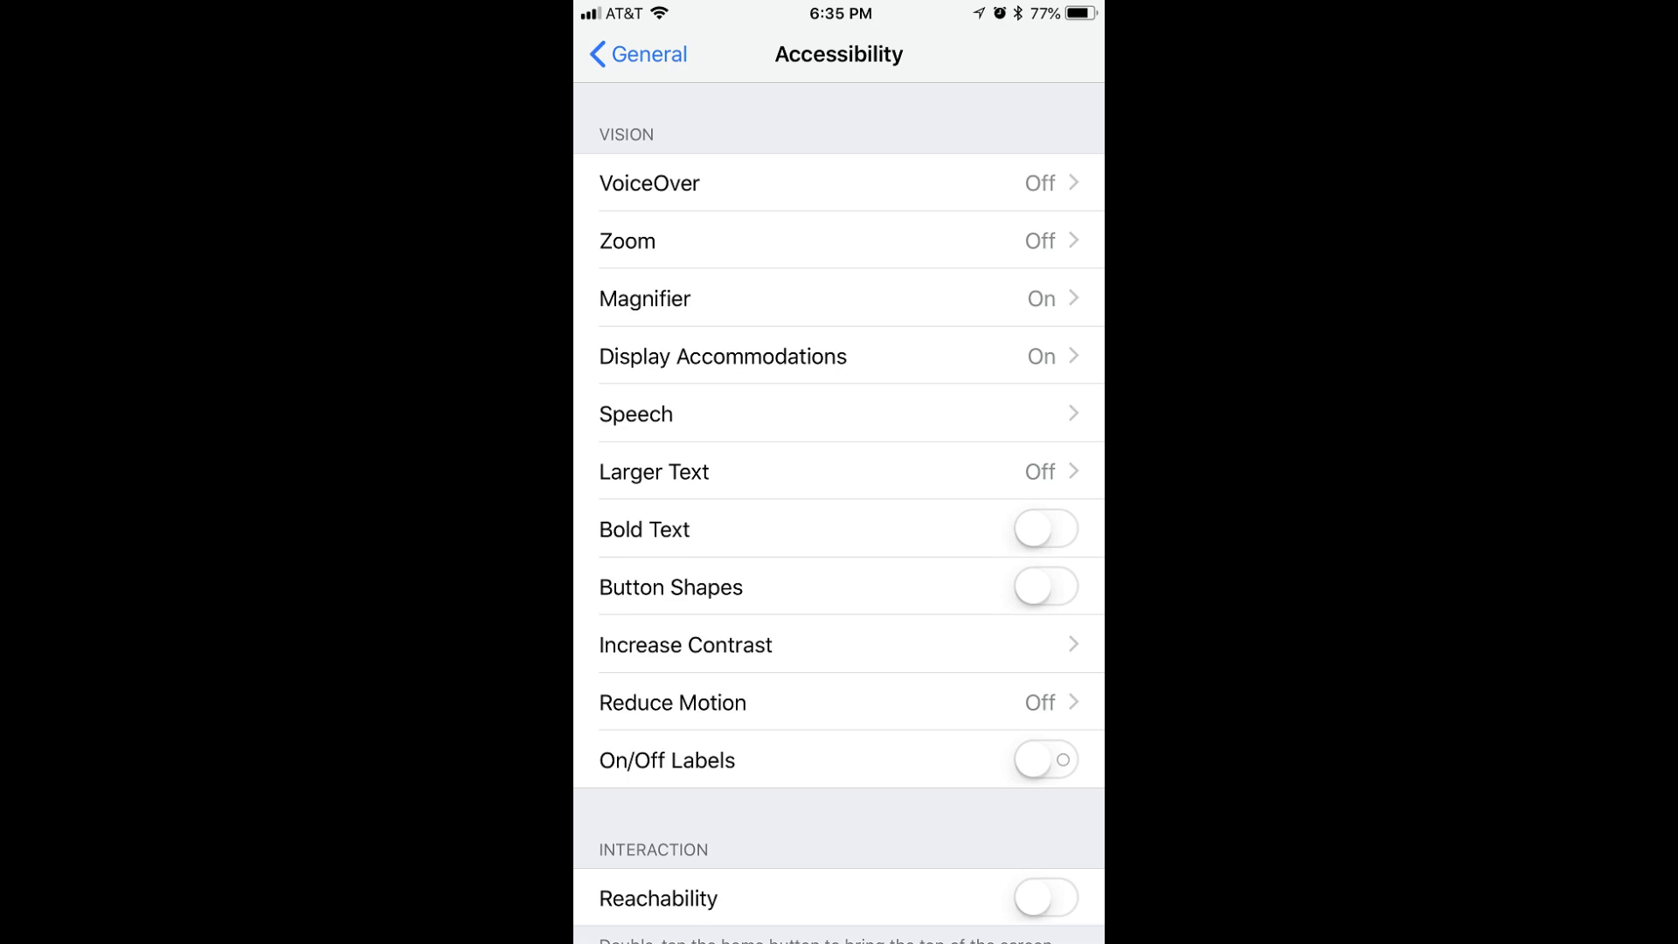
pyautogui.scroll(-3)
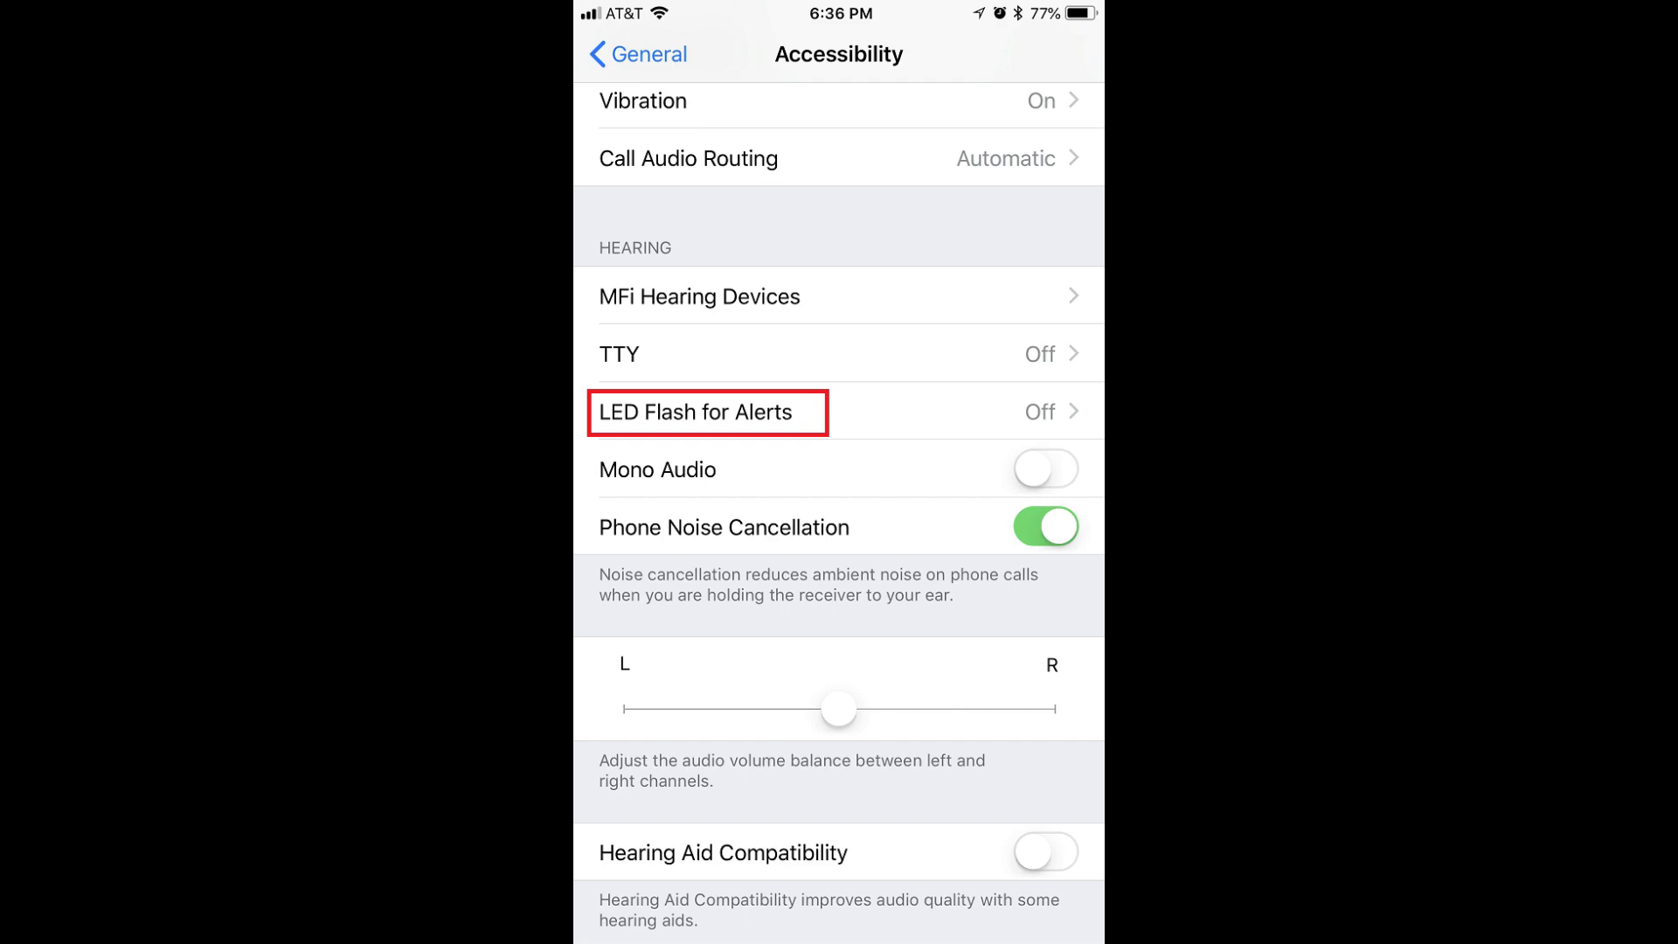
pyautogui.click(706, 413)
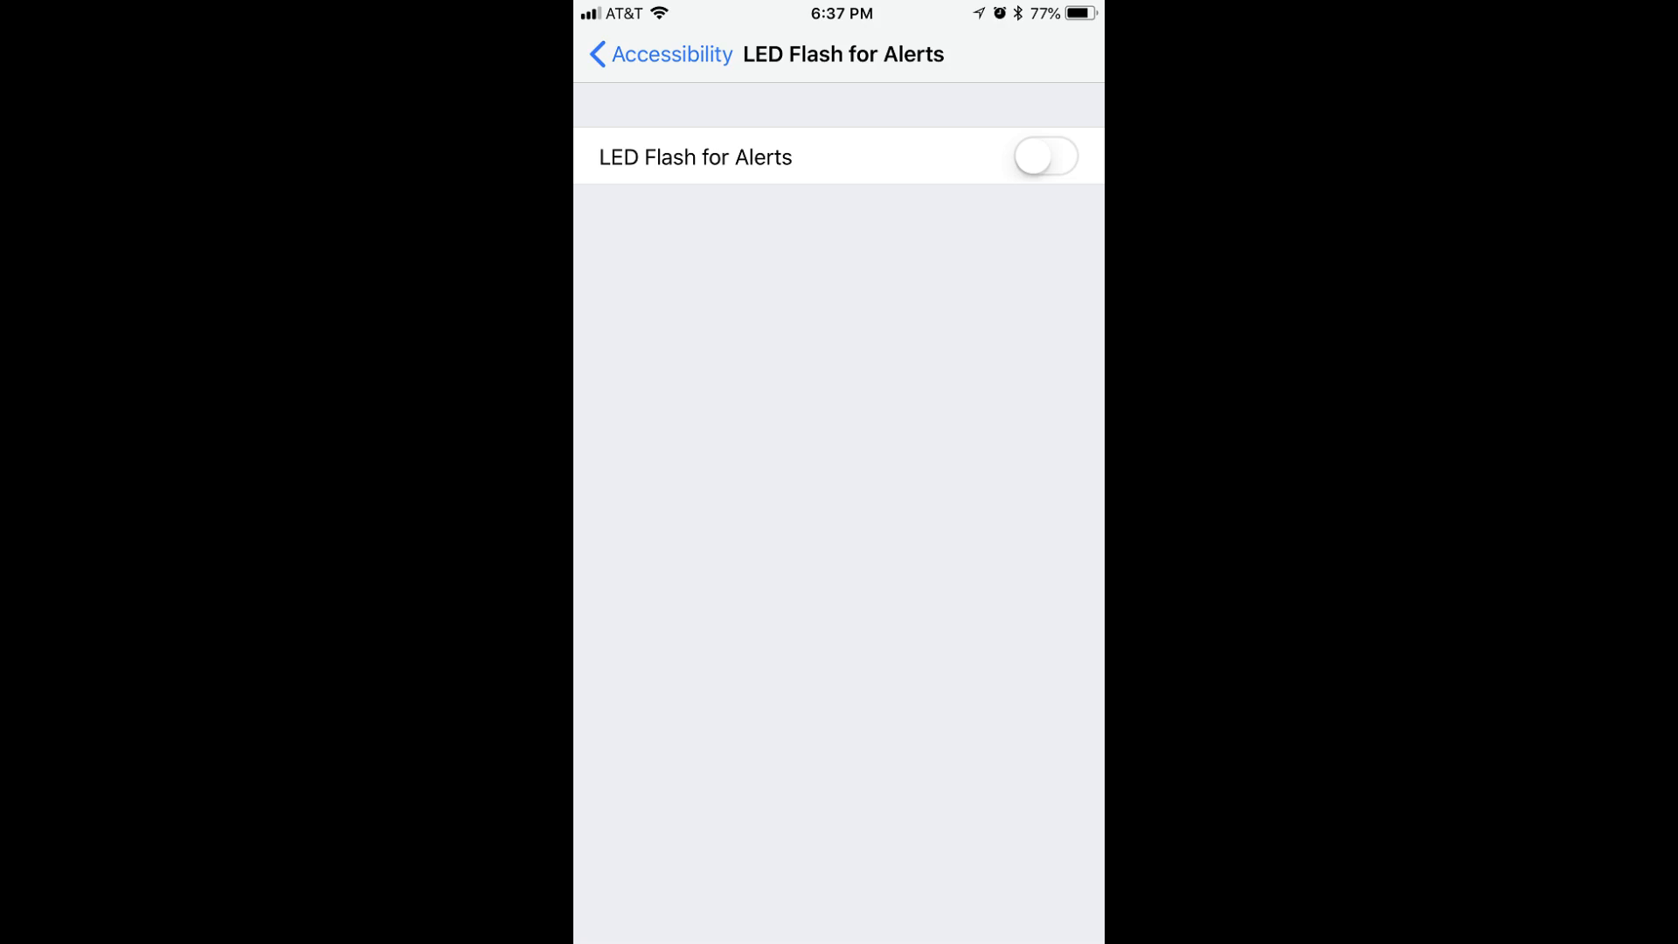
# Switch LED Flash for Alerts on and Flash on Silent off.
pyautogui.click(1045, 155)
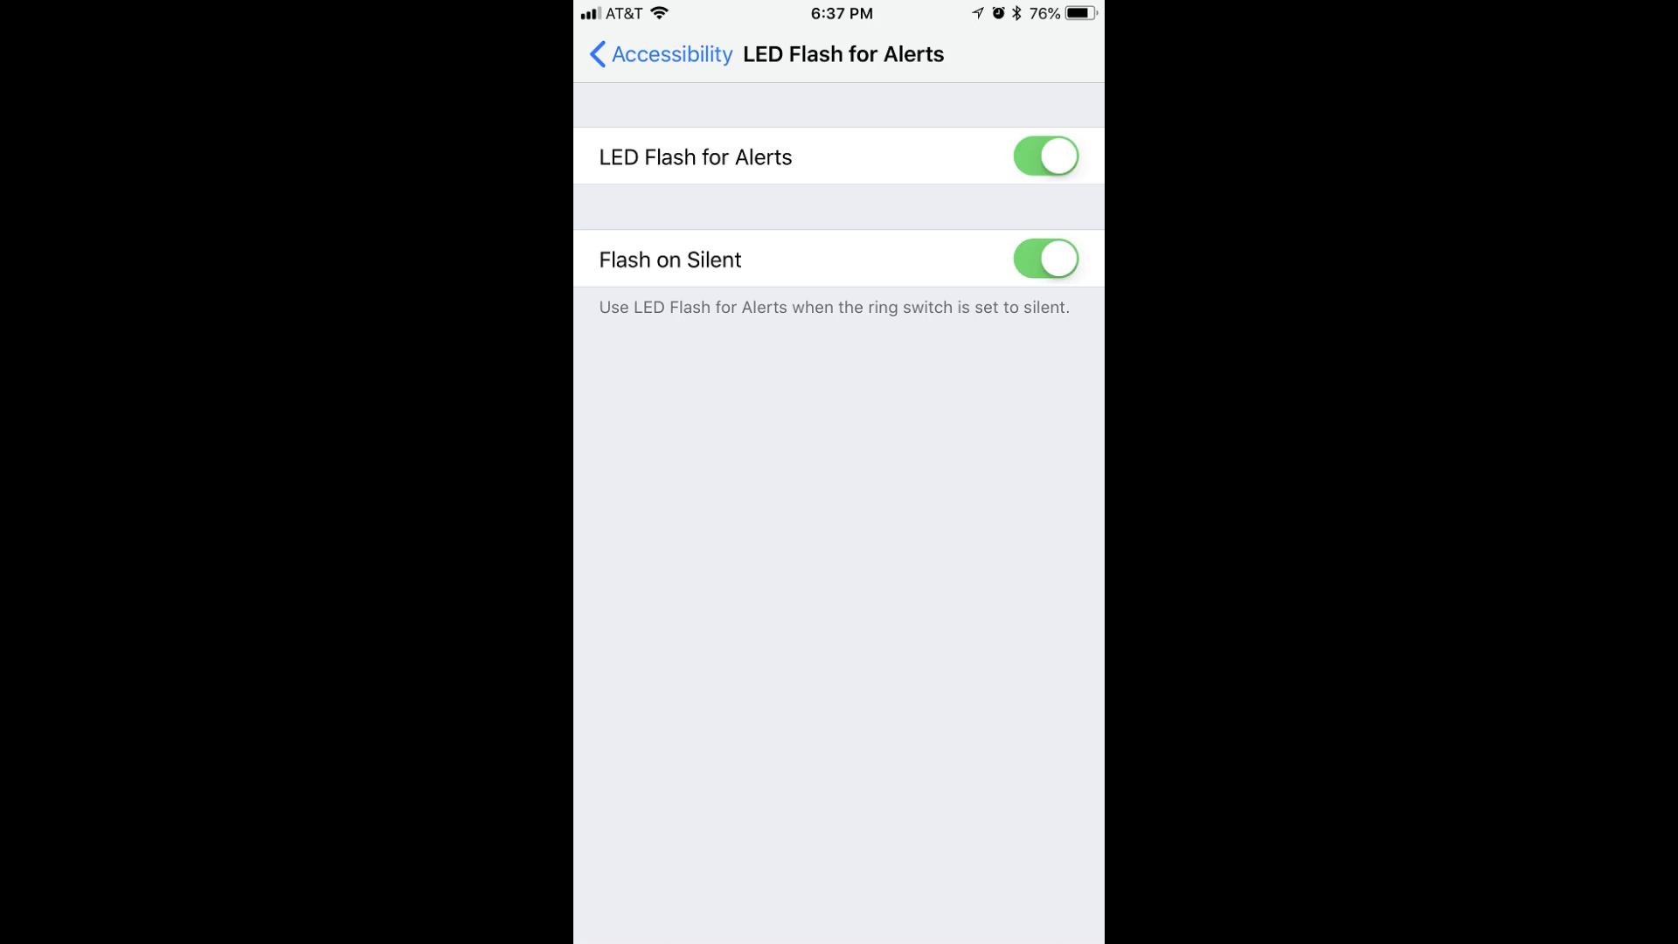
pyautogui.click(1045, 258)
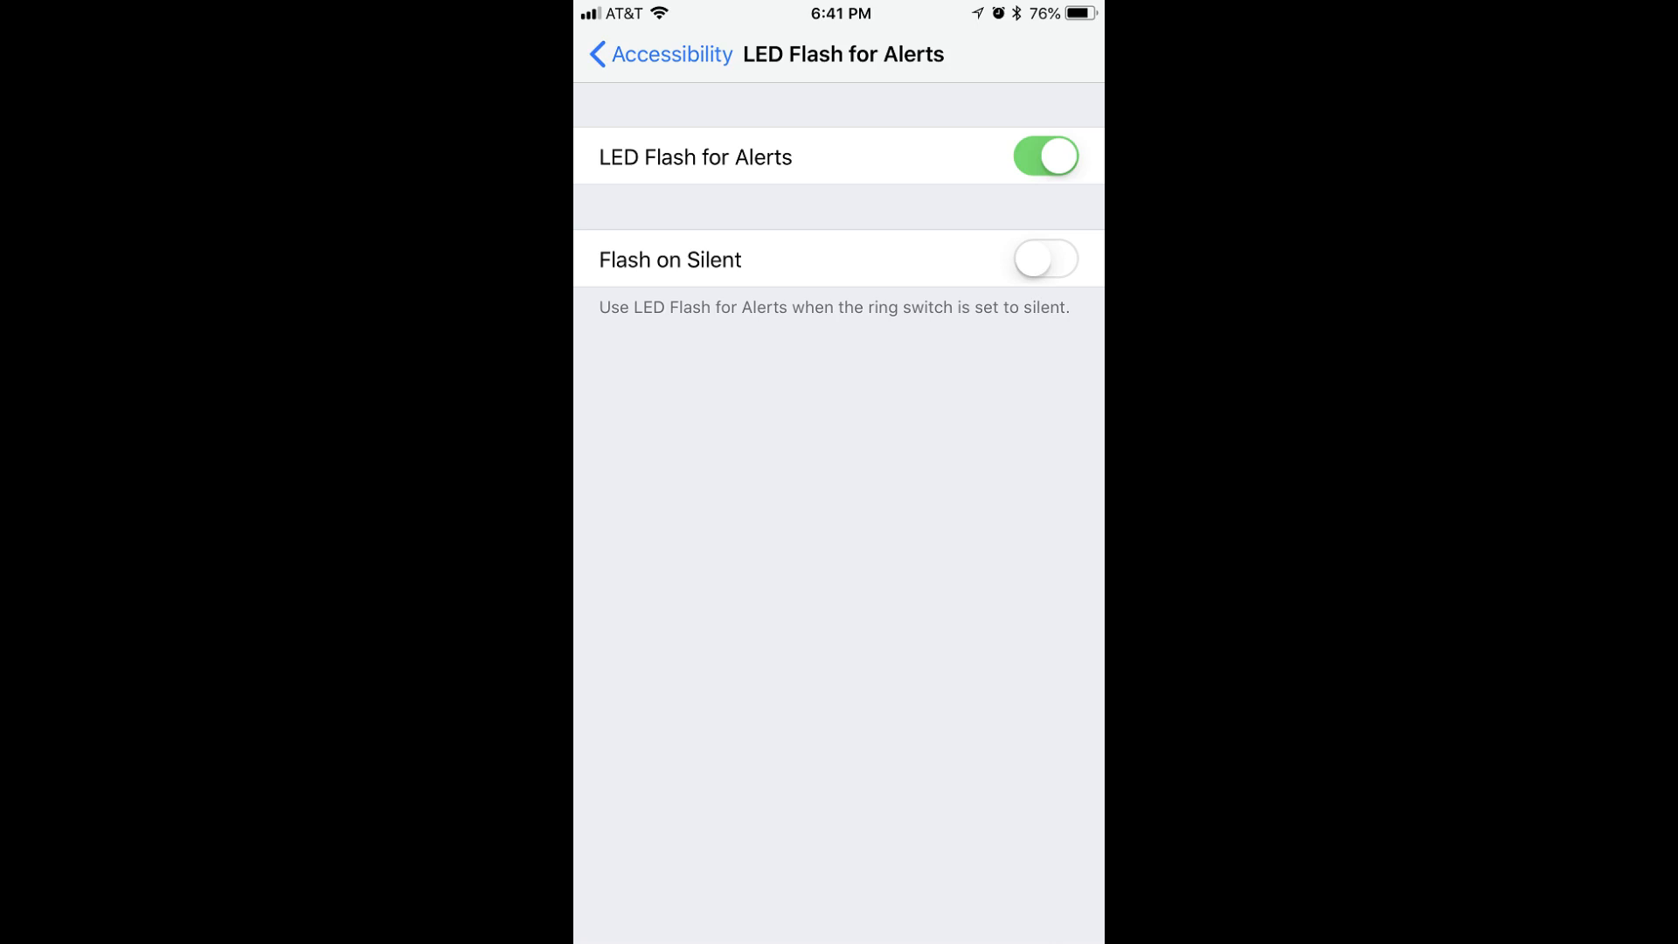